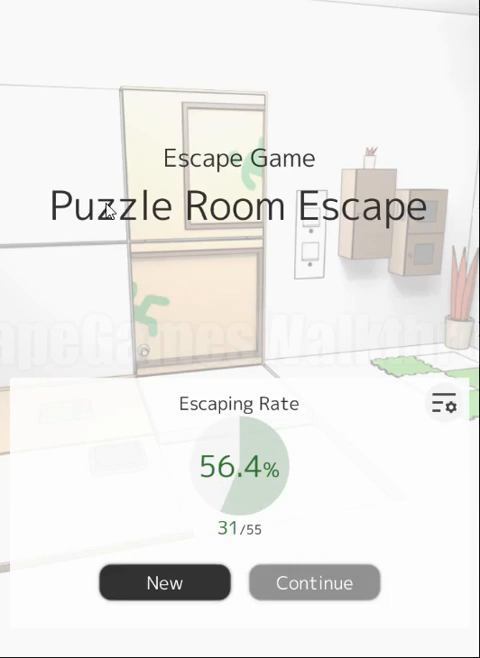
pyautogui.moveTo(216, 447)
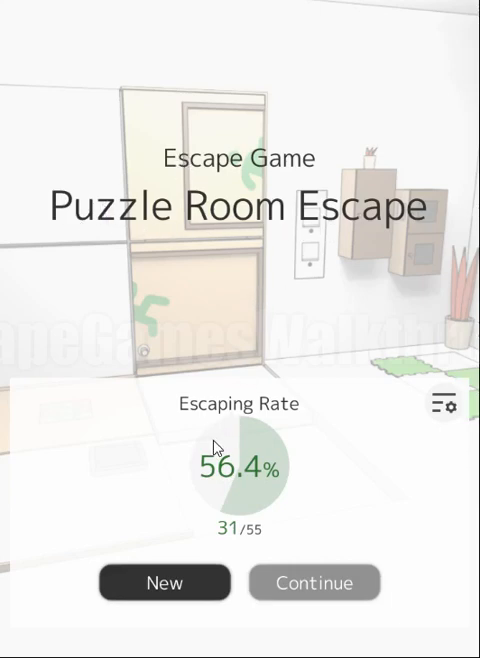
# Start a new game and inspect the empty square recess in the grey wall
pyautogui.click(313, 581)
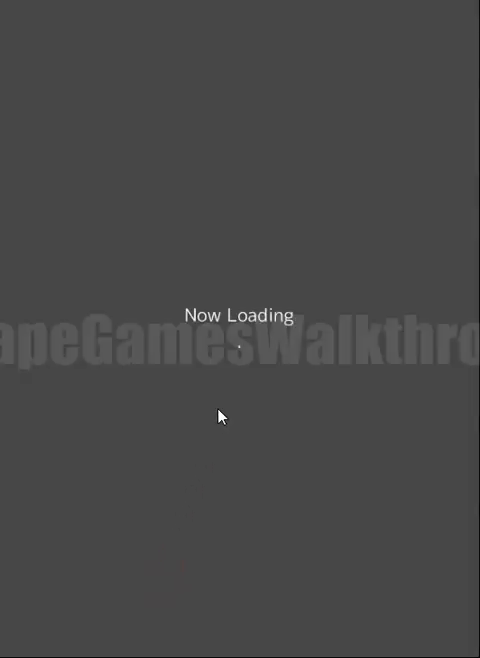
pyautogui.moveTo(230, 404)
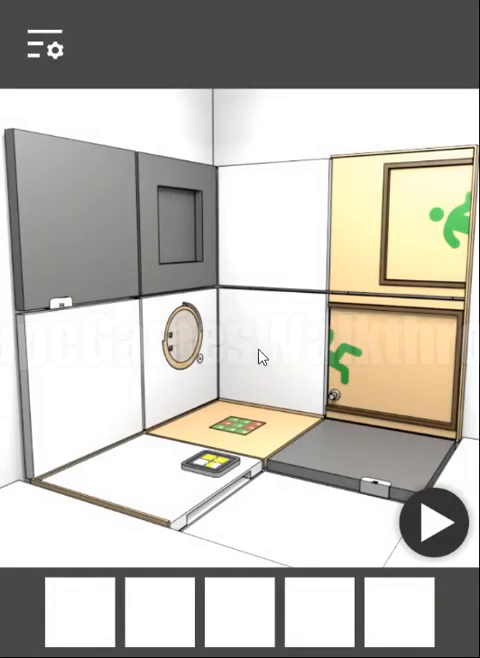
pyautogui.moveTo(240, 380)
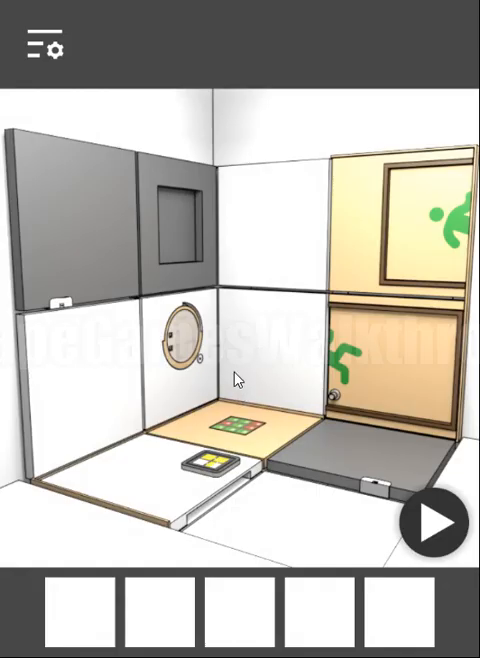
pyautogui.moveTo(213, 350)
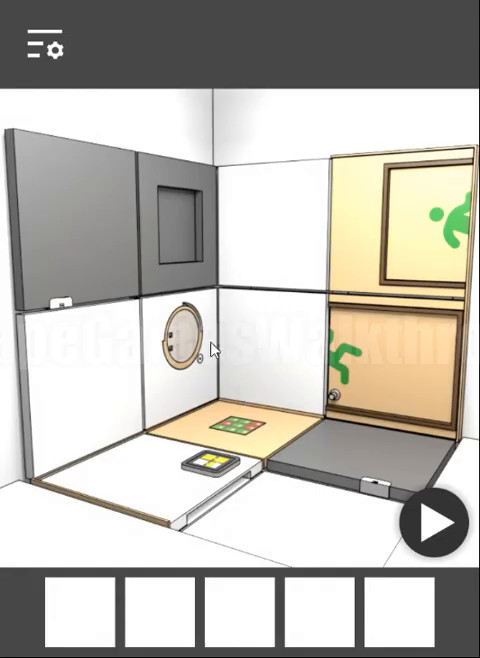
pyautogui.click(178, 225)
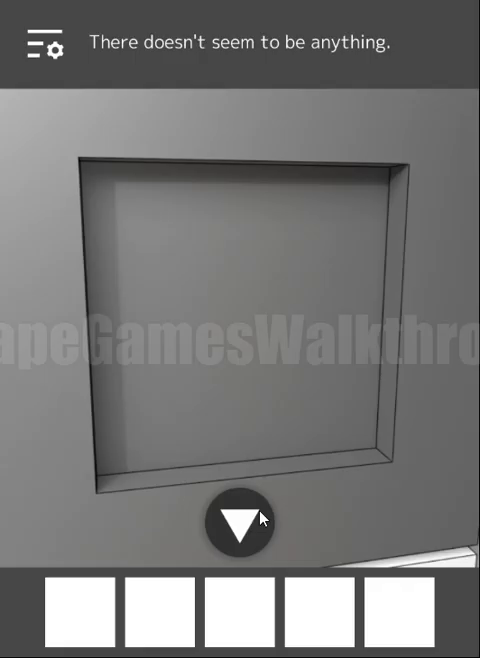
# Reshape the left and right green lock pieces to match the floor tiles, then submit
pyautogui.click(246, 524)
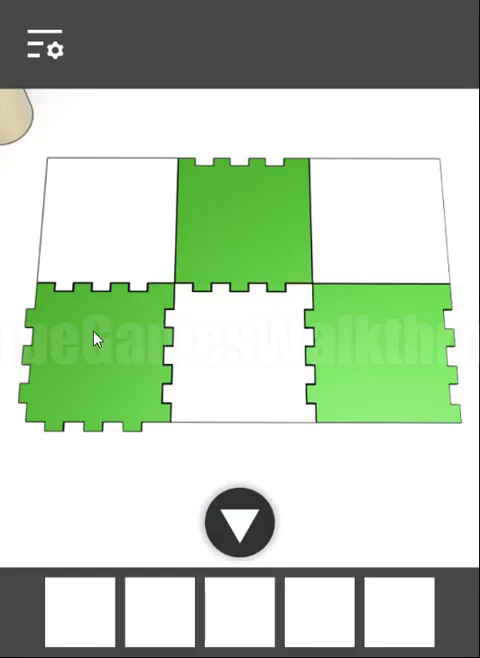
pyautogui.moveTo(190, 347)
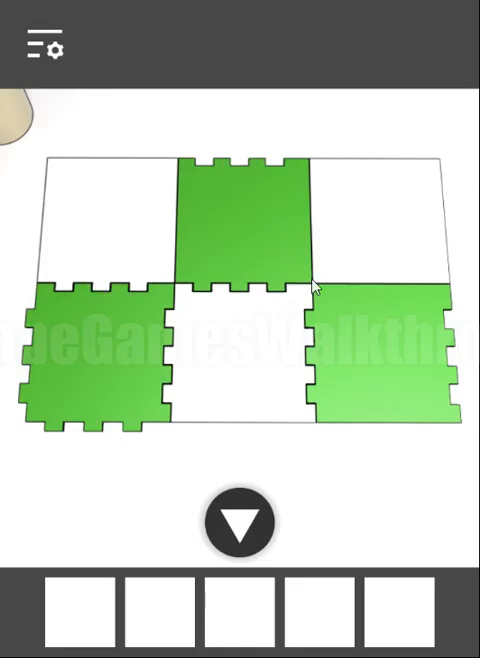
pyautogui.click(238, 524)
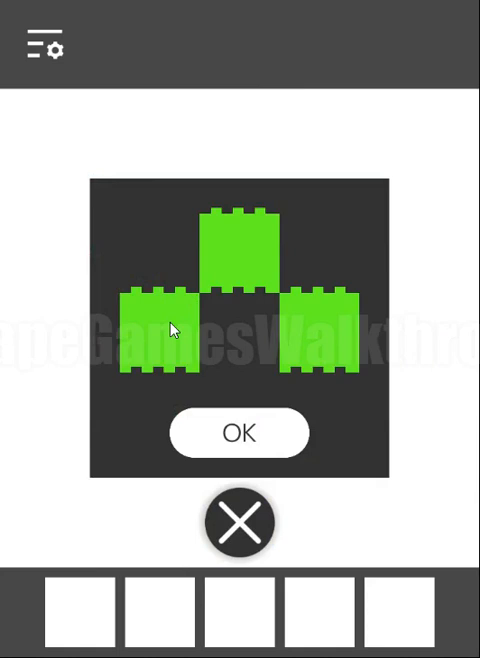
pyautogui.click(168, 333)
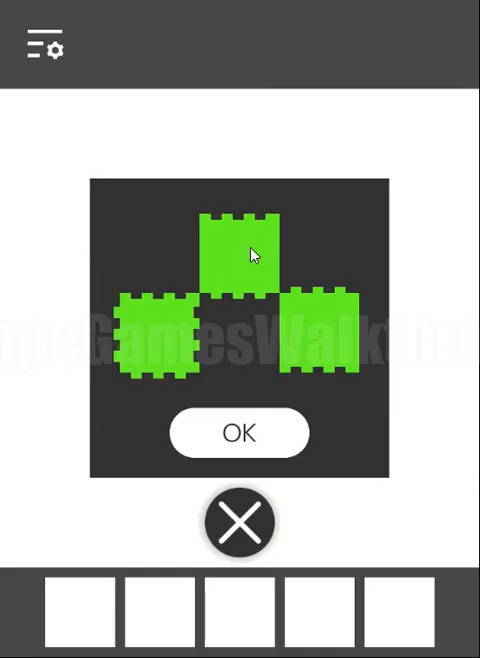
pyautogui.click(312, 330)
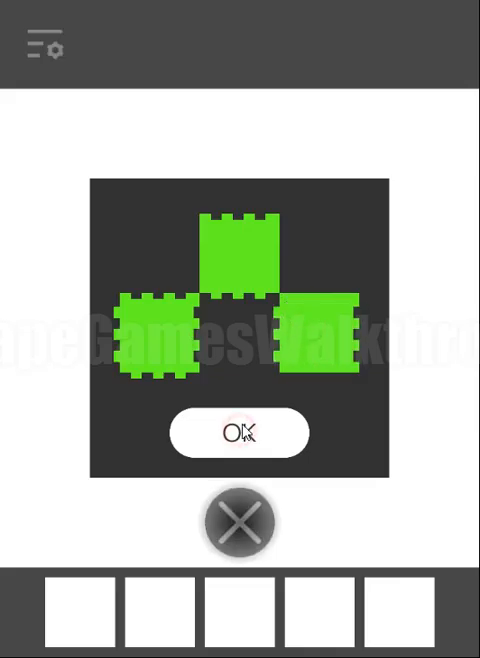
pyautogui.click(240, 433)
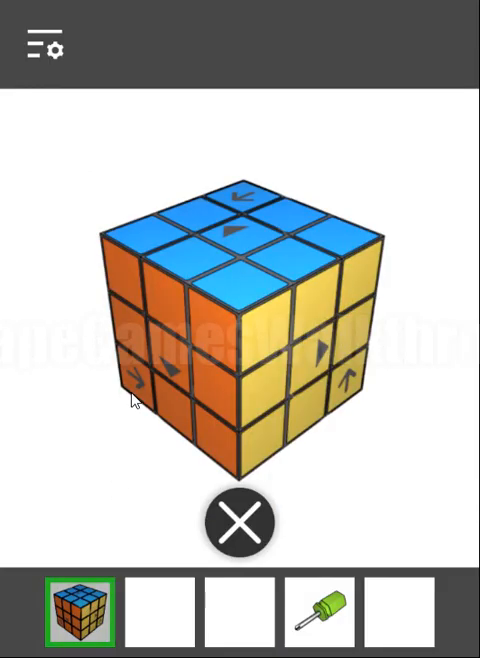
# Rotate the cube's bottom row to reveal arrows, then set the blue tile's arrow direction
pyautogui.click(140, 382)
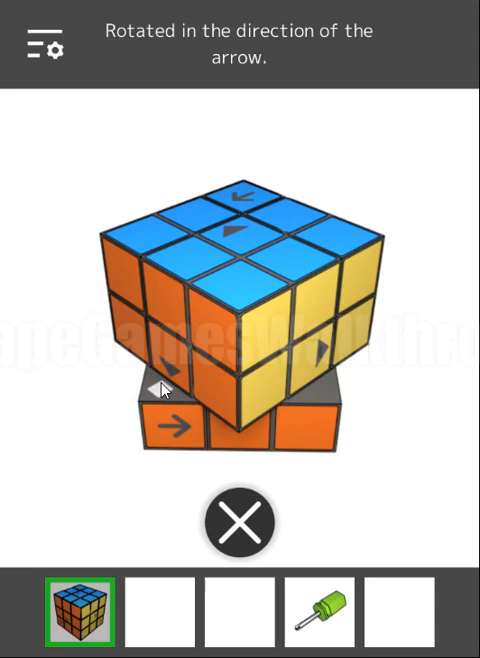
pyautogui.moveTo(158, 397)
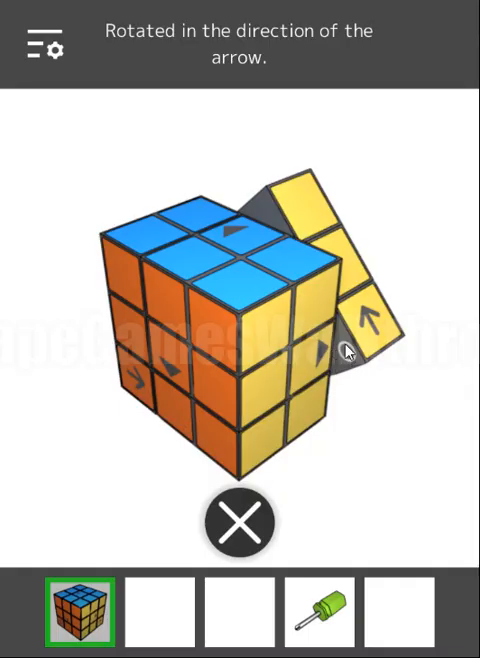
pyautogui.moveTo(340, 362)
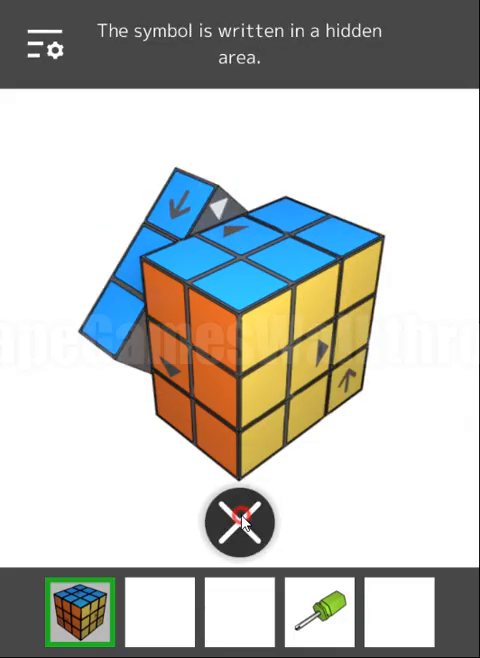
pyautogui.click(239, 523)
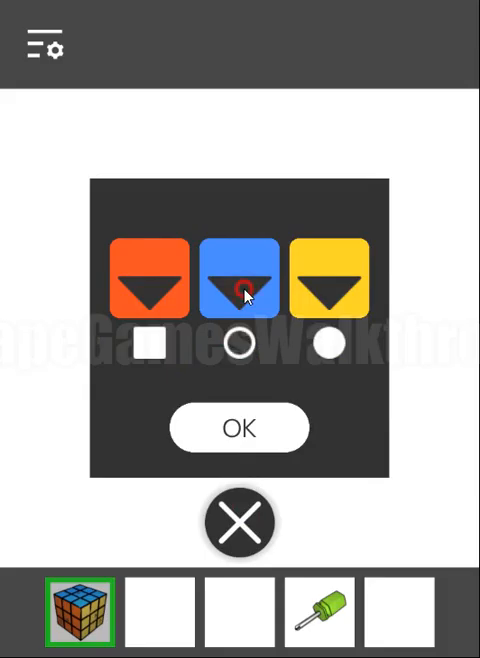
pyautogui.click(238, 344)
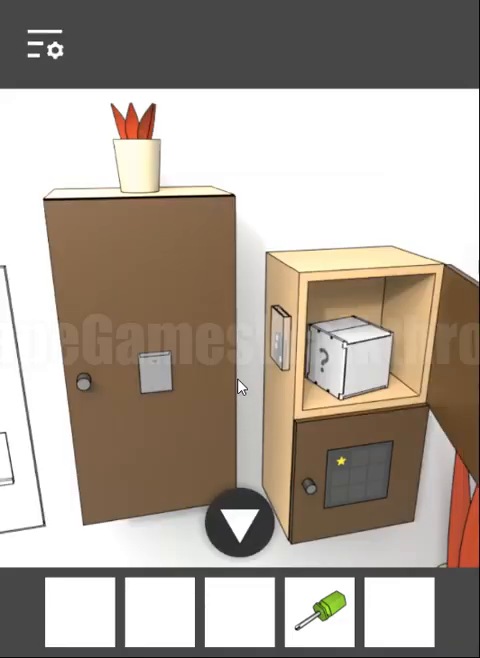
# Take the question-mark box and unscrew it open with the screwdriver
pyautogui.click(345, 360)
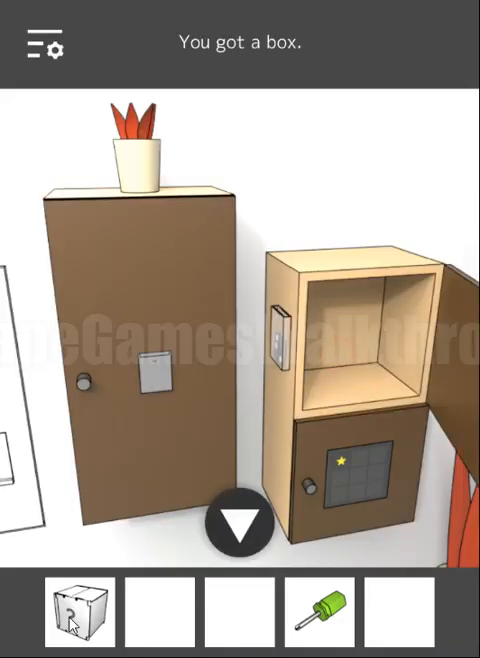
pyautogui.click(70, 614)
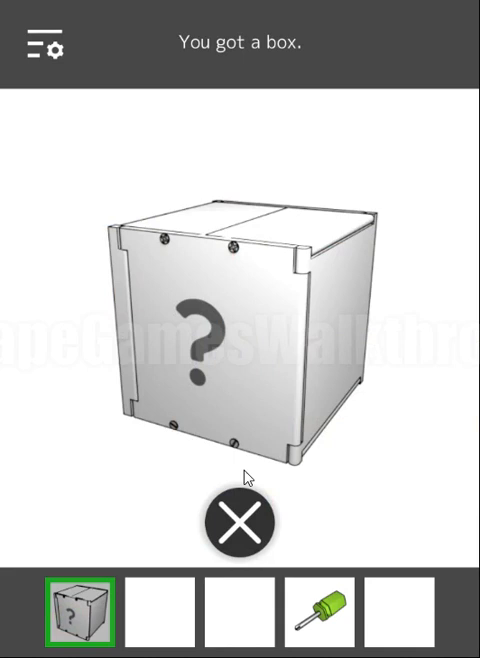
pyautogui.click(318, 612)
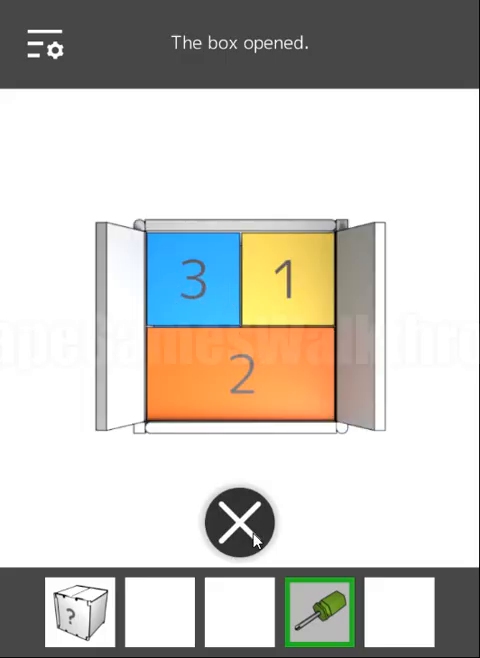
# View the block arrangement diagram and colour its squares, including block 3
pyautogui.click(242, 522)
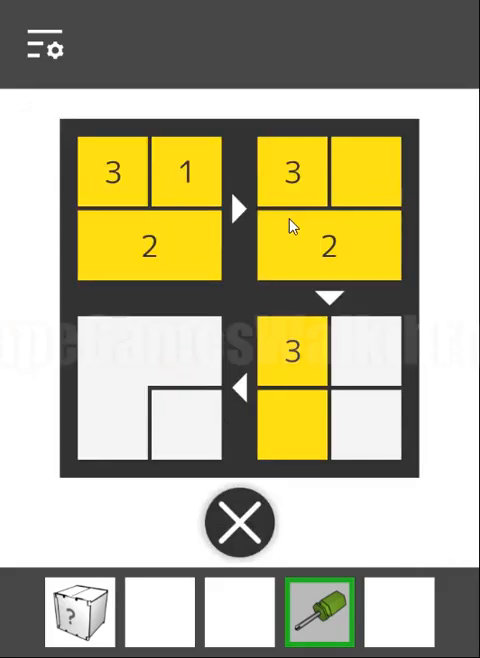
pyautogui.click(76, 610)
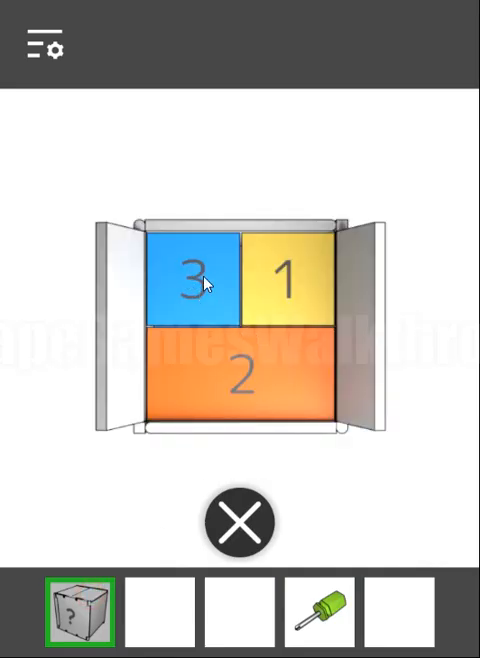
pyautogui.moveTo(205, 283)
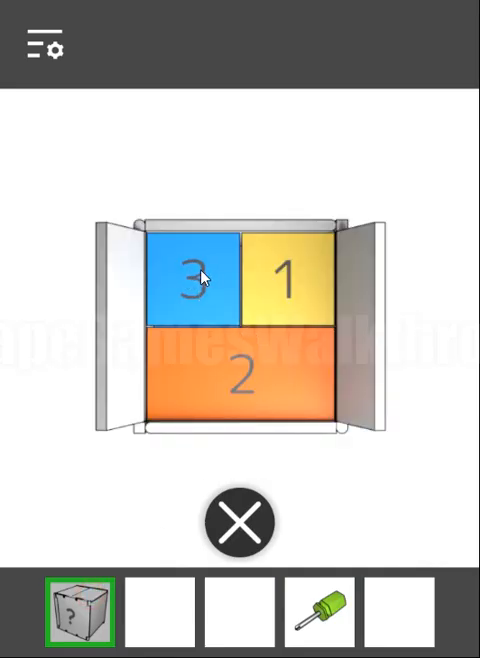
pyautogui.moveTo(238, 389)
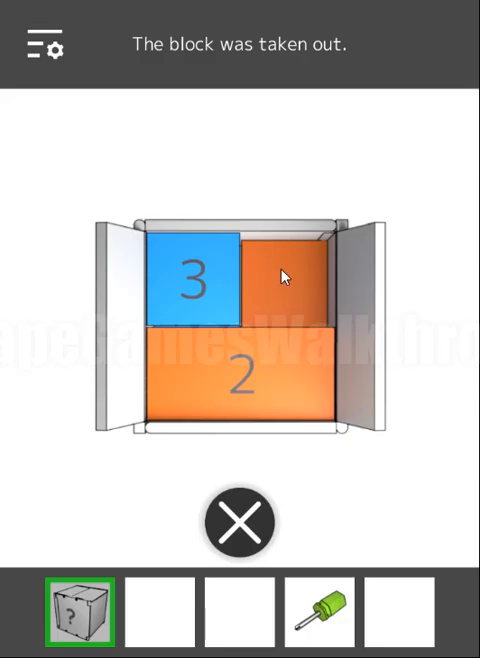
pyautogui.click(283, 274)
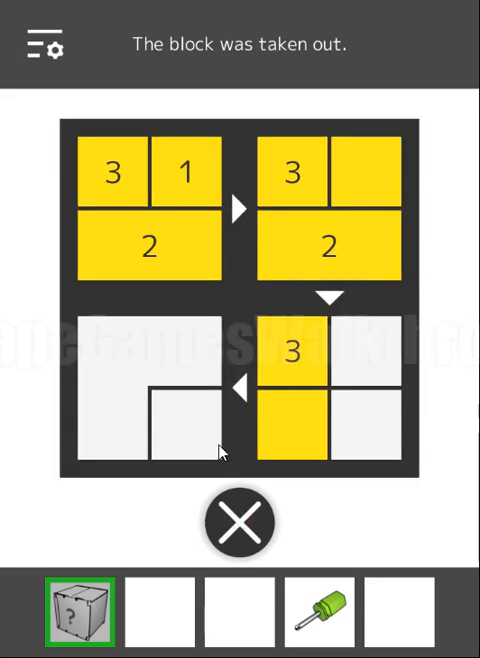
pyautogui.moveTo(115, 180)
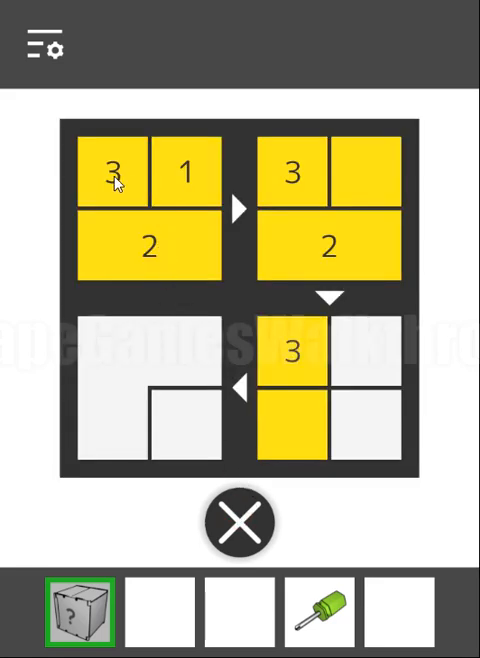
pyautogui.click(113, 170)
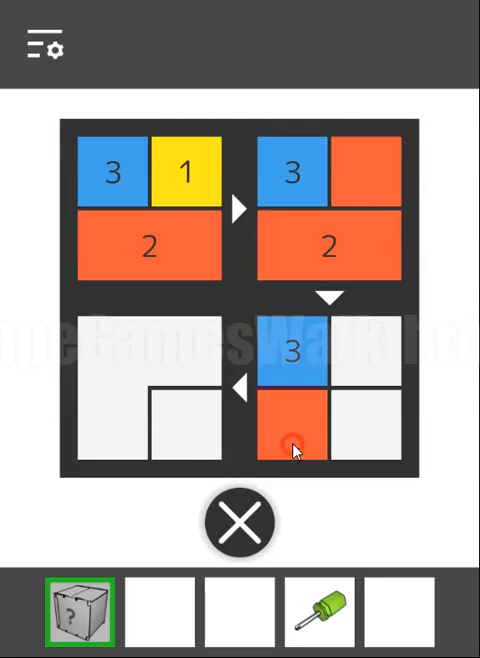
# Pick up and examine the ring puzzle from the floor, then free the ring
pyautogui.click(237, 521)
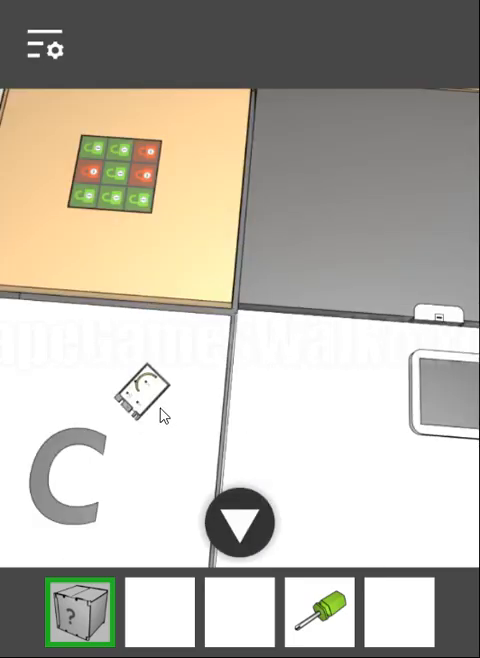
pyautogui.click(143, 392)
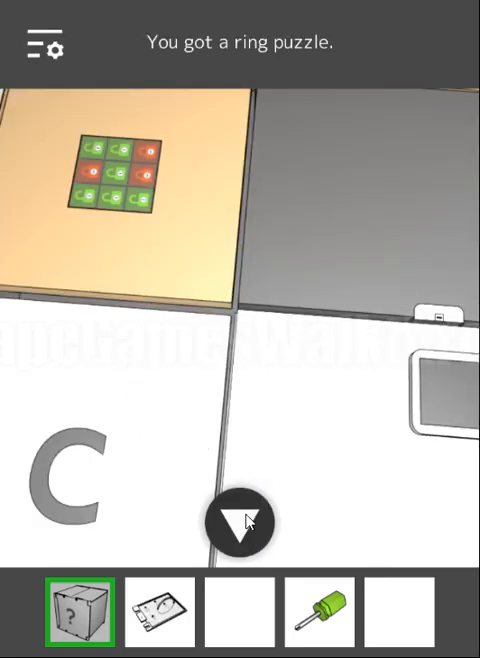
pyautogui.click(160, 611)
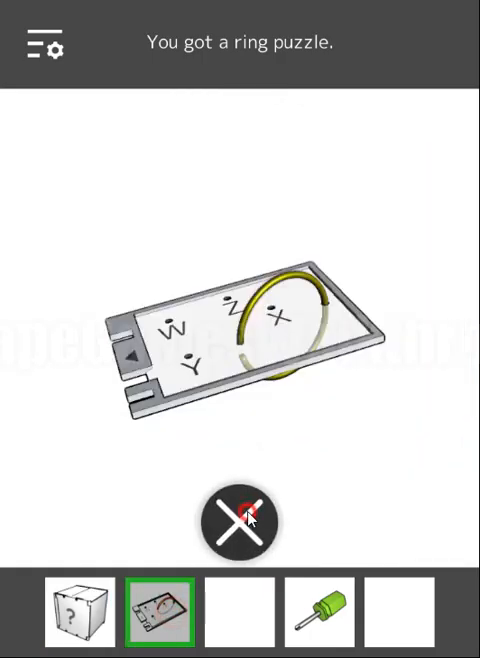
pyautogui.click(240, 520)
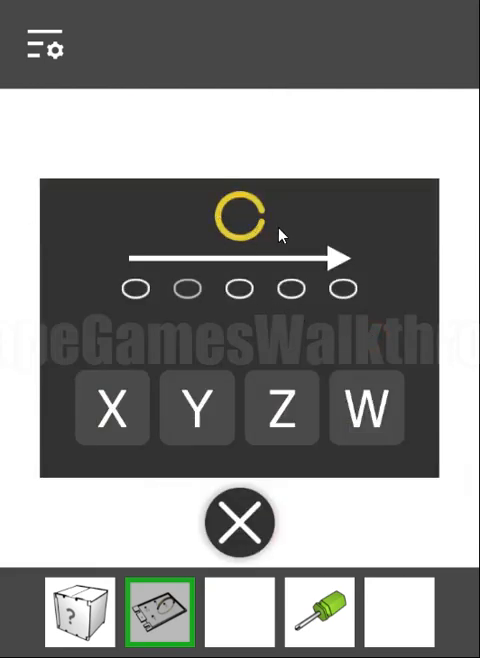
pyautogui.click(365, 407)
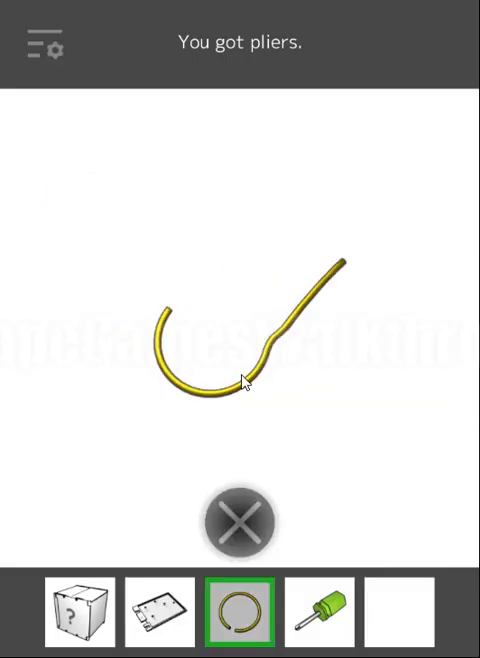
# Hook out the tile pendant, reveal its star, enter the star-and-dots pattern, collect the handle
pyautogui.click(239, 523)
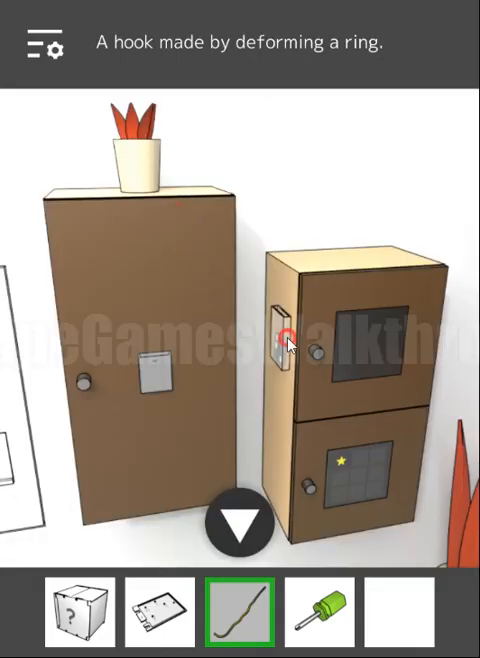
pyautogui.click(288, 345)
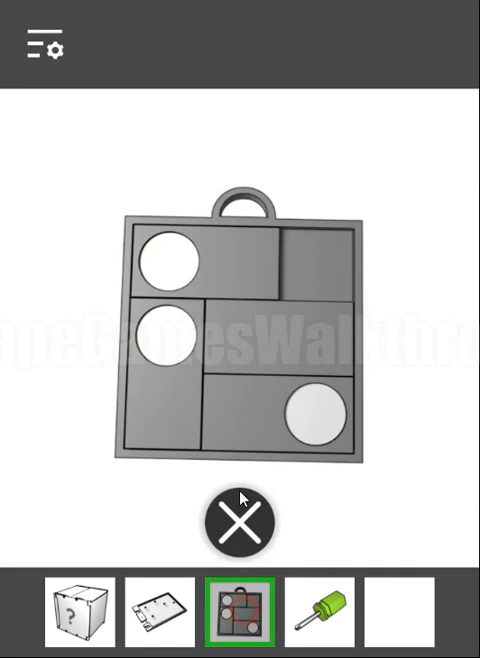
pyautogui.click(167, 260)
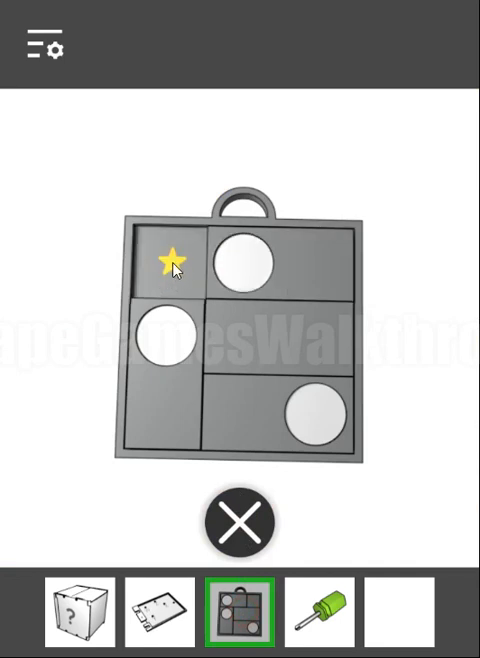
pyautogui.moveTo(258, 267)
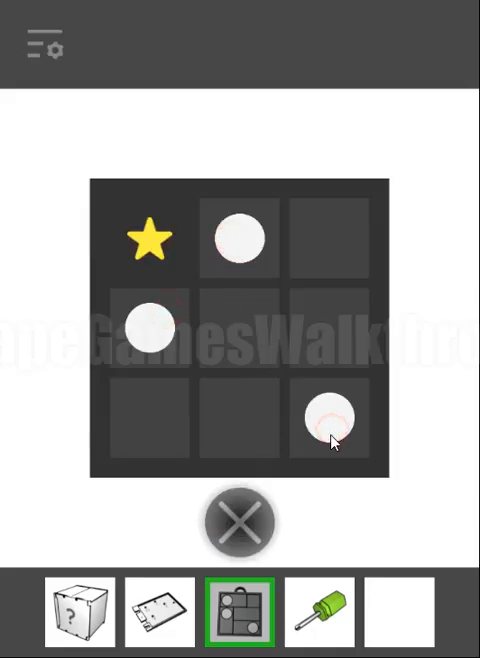
pyautogui.click(332, 420)
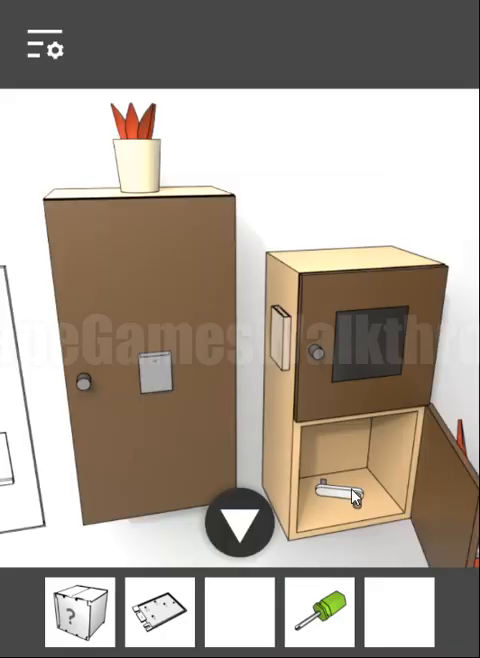
pyautogui.click(342, 492)
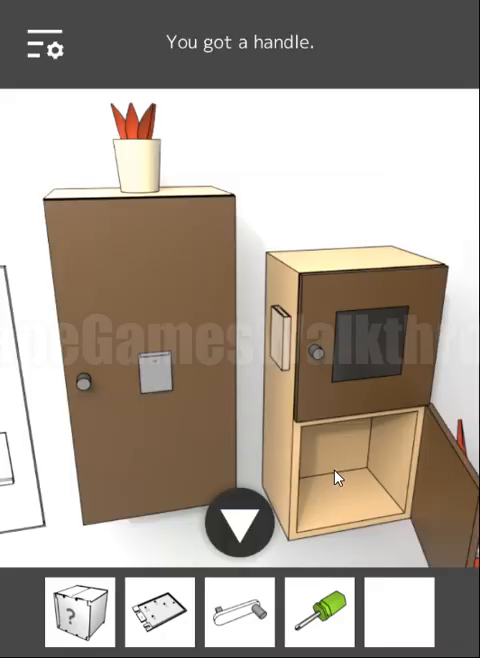
# Open the tall cabinet, unfold the box, and enter its box-net pattern on the upper lock
pyautogui.click(160, 617)
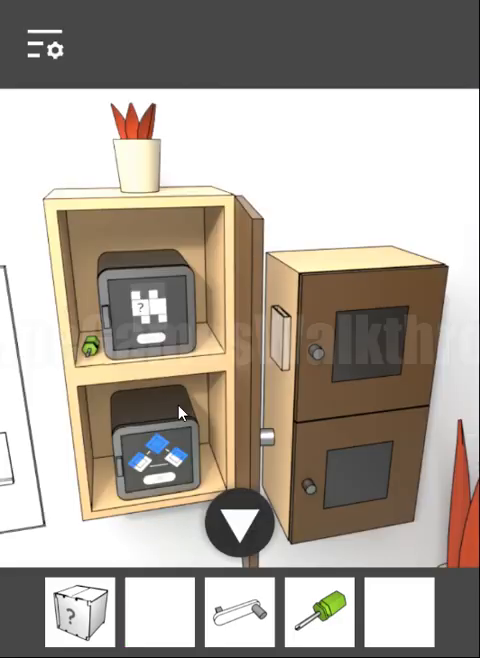
pyautogui.click(90, 350)
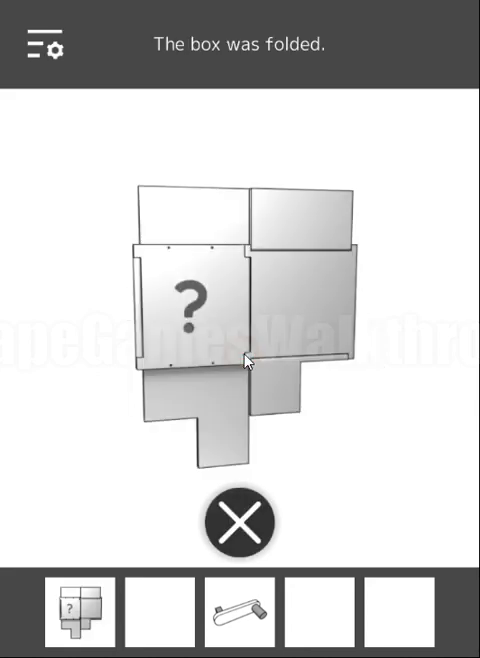
pyautogui.moveTo(205, 305)
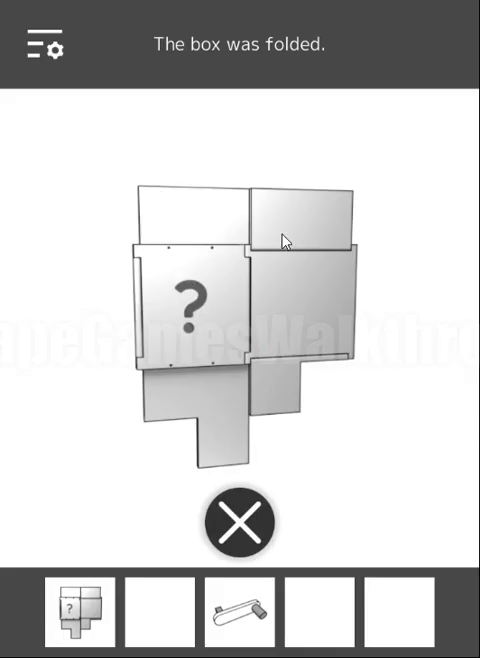
pyautogui.moveTo(240, 538)
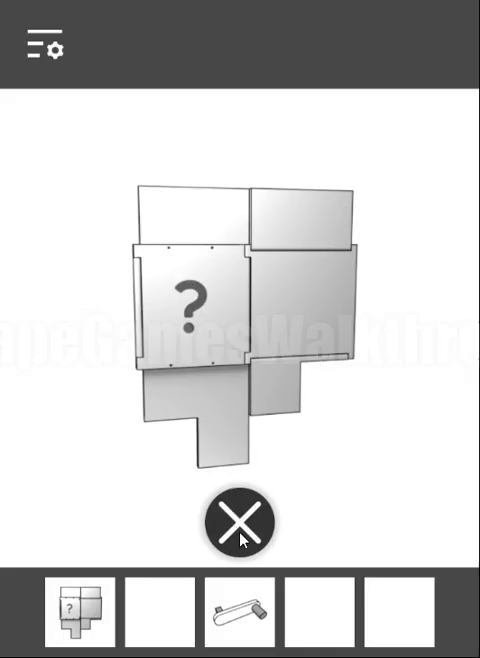
pyautogui.click(240, 525)
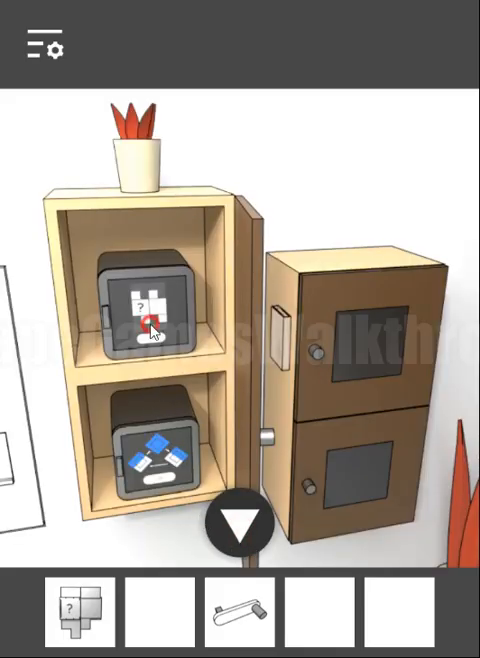
pyautogui.click(148, 320)
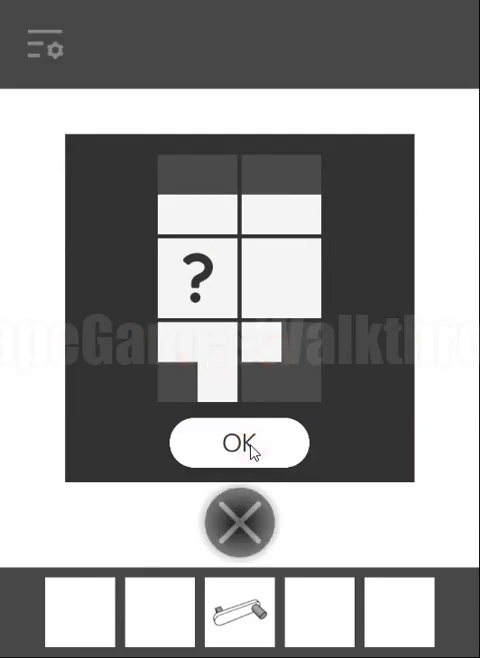
pyautogui.click(236, 441)
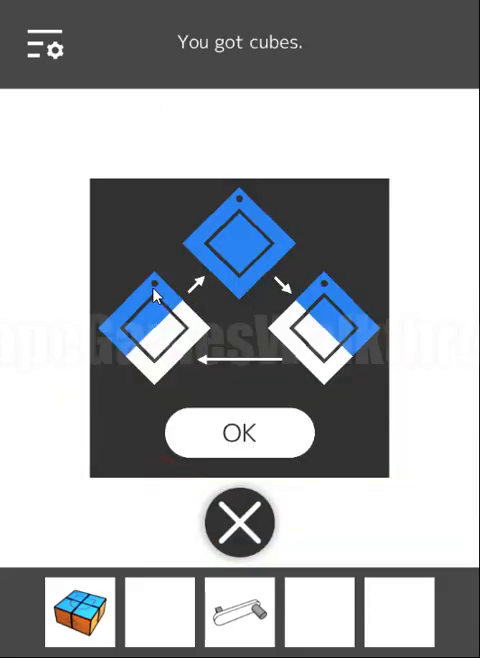
pyautogui.moveTo(165, 305)
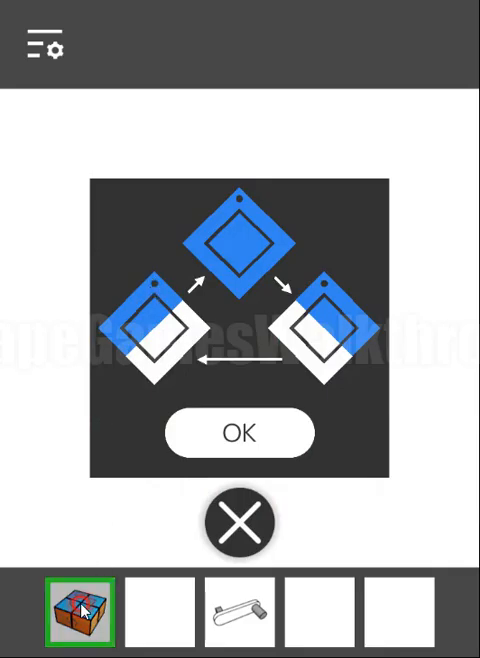
# Rotate the two-by-two cube in the written order and submit the teardrop pattern
pyautogui.click(238, 433)
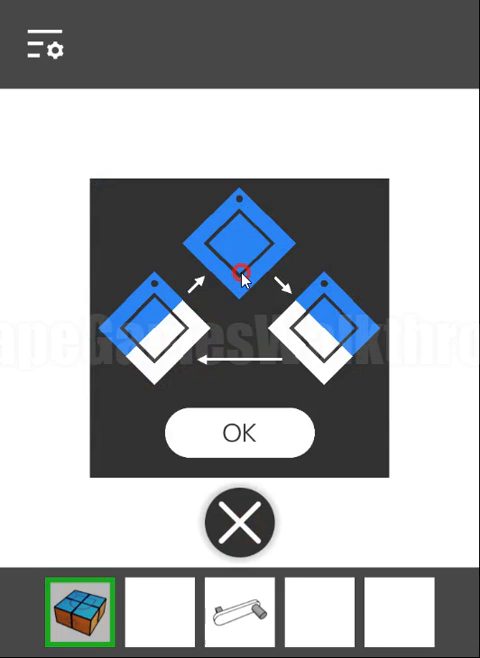
pyautogui.click(239, 233)
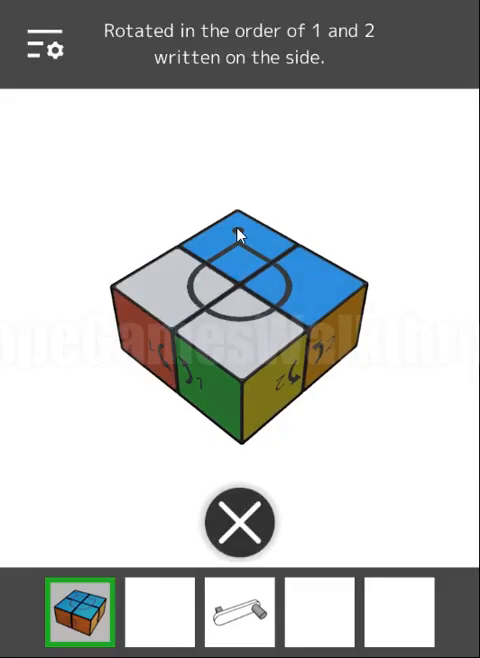
pyautogui.click(240, 524)
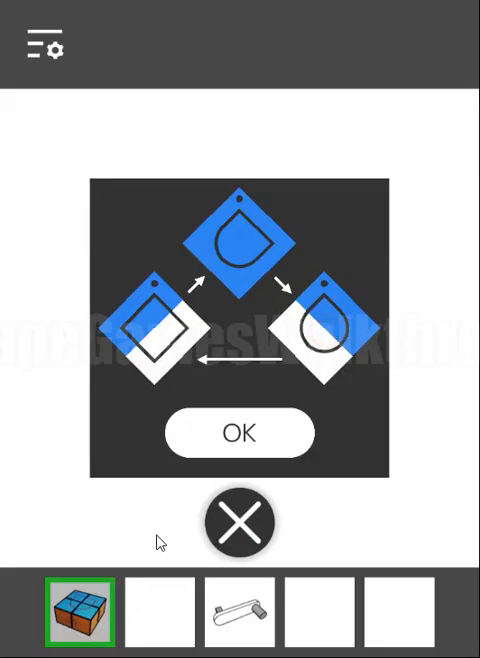
pyautogui.click(239, 433)
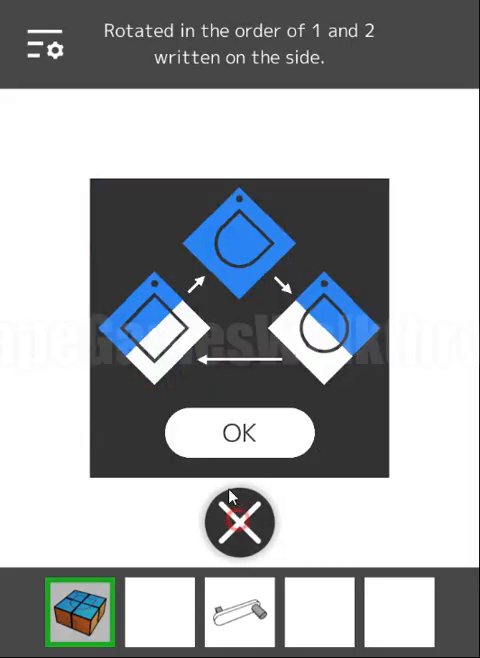
pyautogui.click(238, 433)
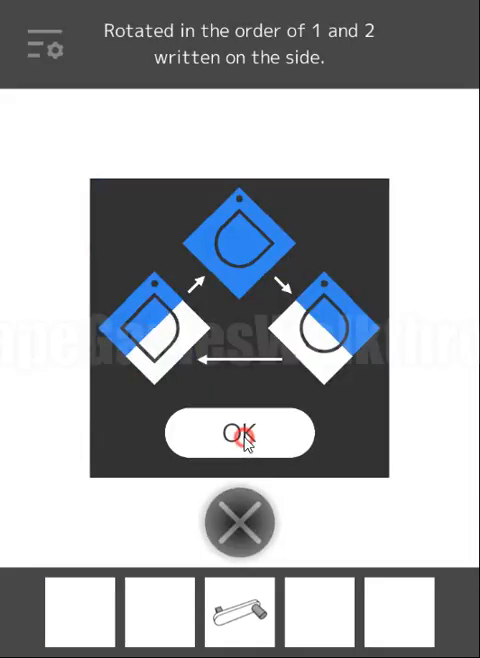
pyautogui.click(240, 433)
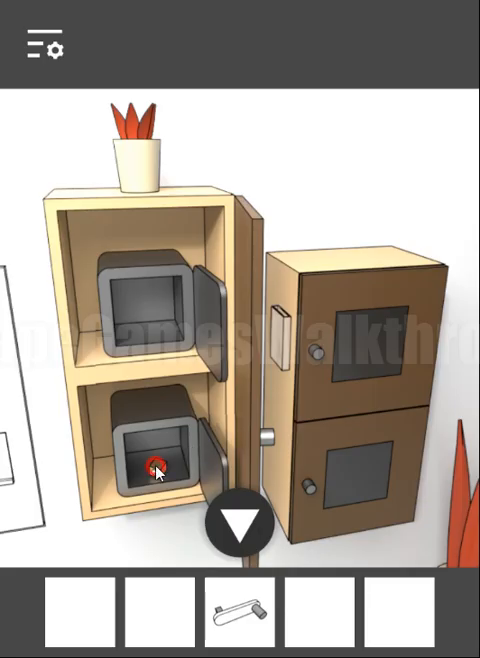
# Collect the lockbox part, turn the maze disc with the handle, and join the capsule's part
pyautogui.click(155, 467)
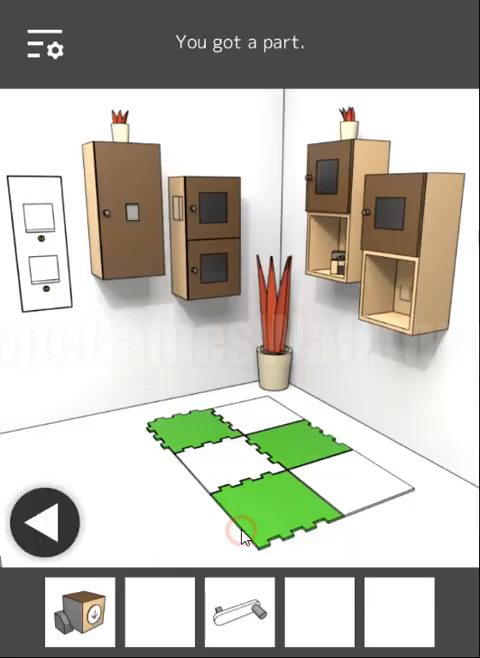
pyautogui.click(247, 537)
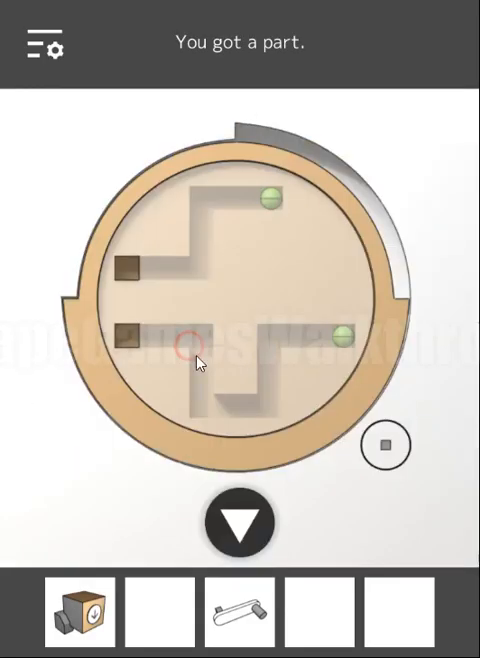
pyautogui.click(389, 445)
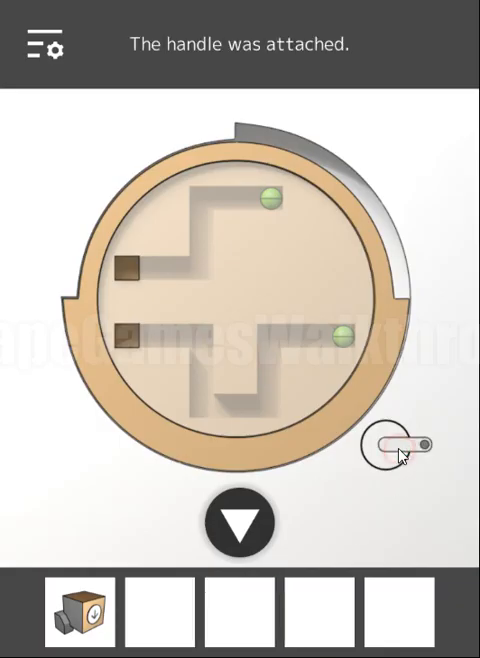
pyautogui.click(408, 445)
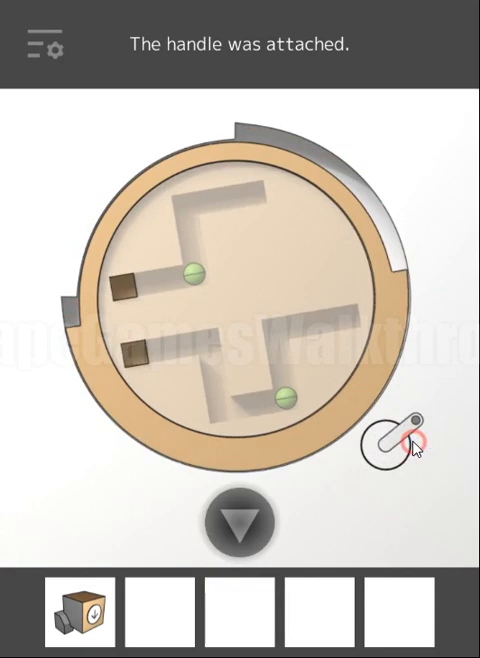
pyautogui.click(398, 440)
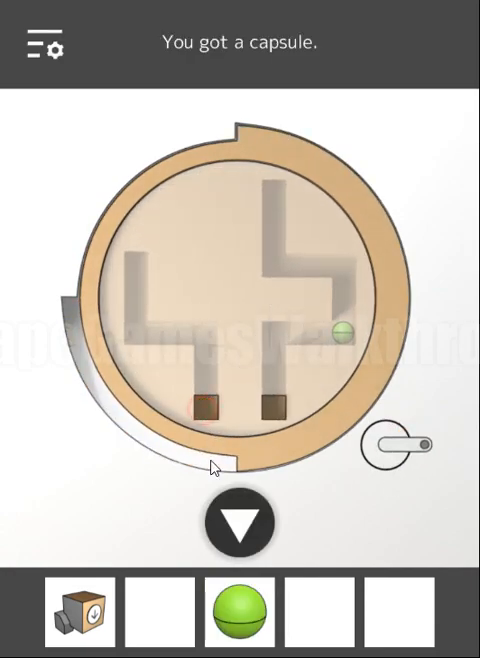
pyautogui.click(239, 615)
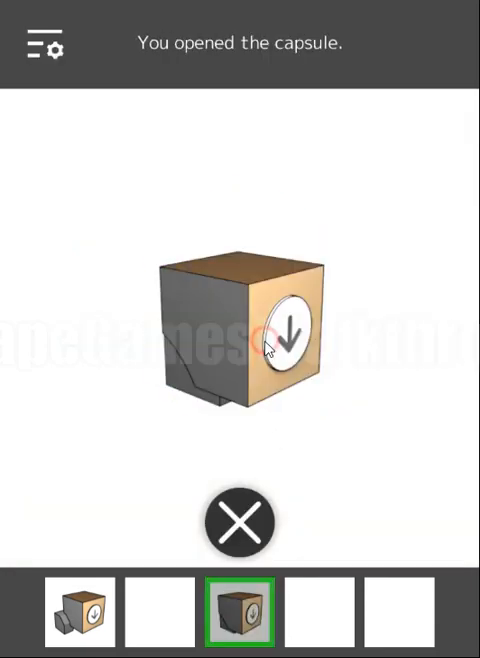
pyautogui.click(240, 523)
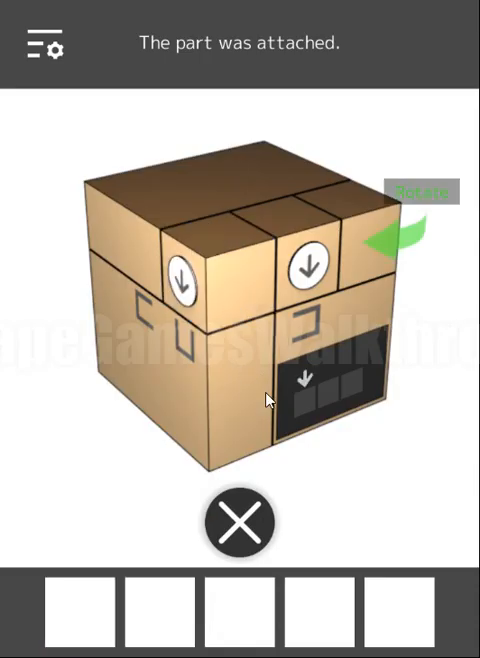
# Inspect the compartment symbols and the shelf's cardboard cube, then take the key inside
pyautogui.click(238, 522)
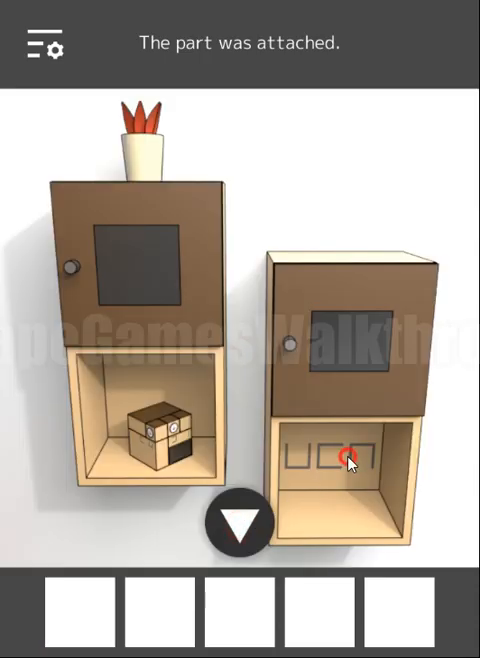
pyautogui.click(345, 460)
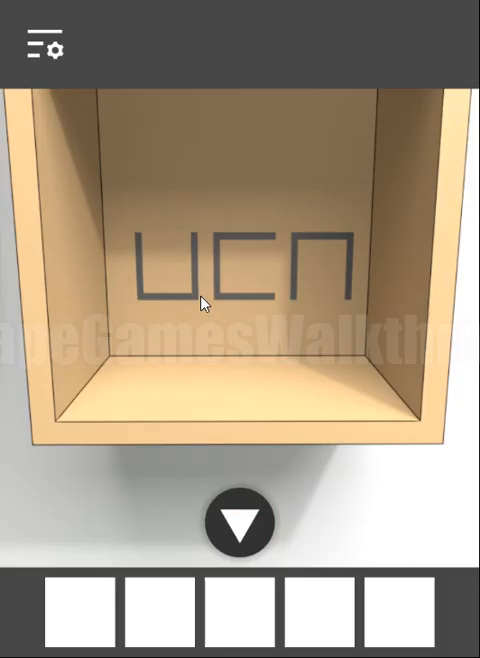
pyautogui.moveTo(313, 243)
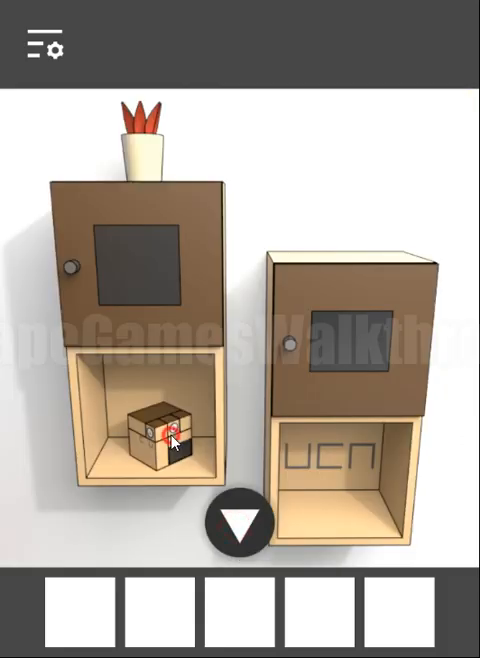
pyautogui.click(165, 440)
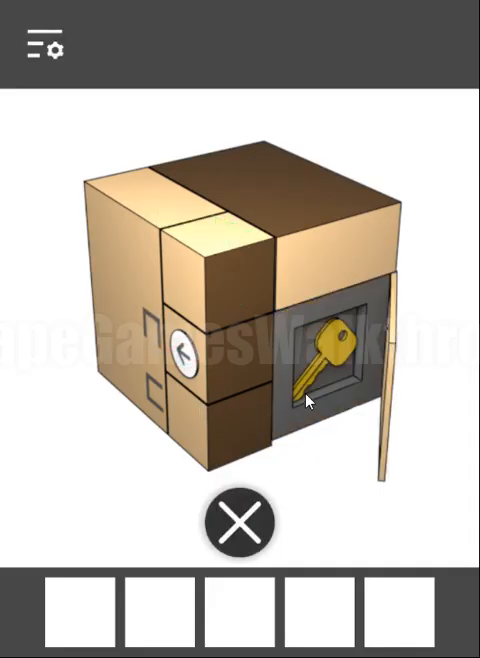
pyautogui.click(313, 360)
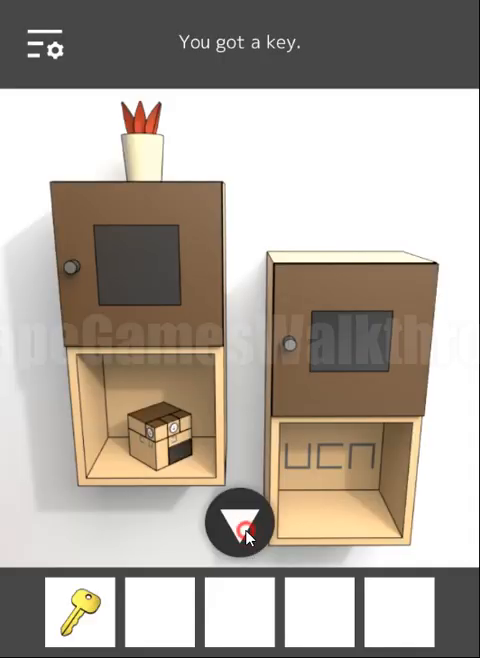
# Turn the key in the wall keyhole, tilt the maze with the lever, collect the triangle and charger
pyautogui.click(237, 522)
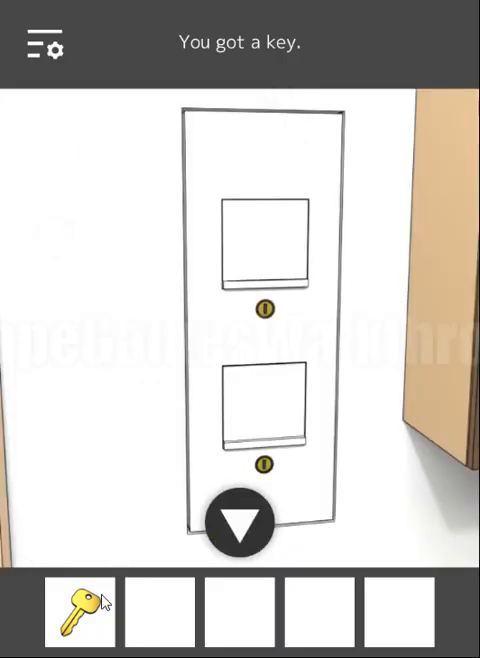
pyautogui.click(267, 307)
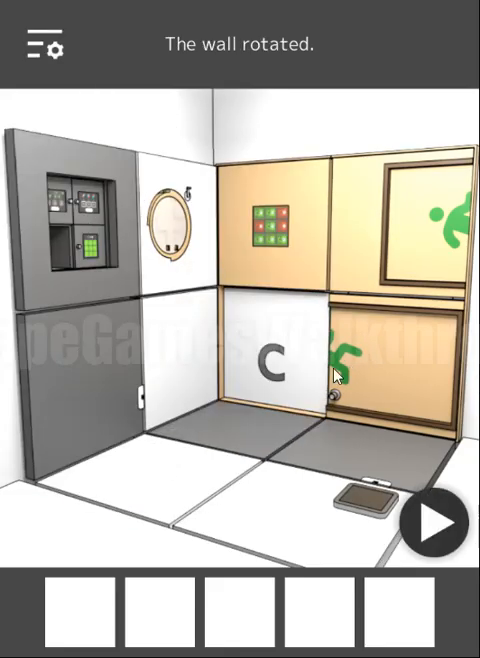
pyautogui.moveTo(297, 350)
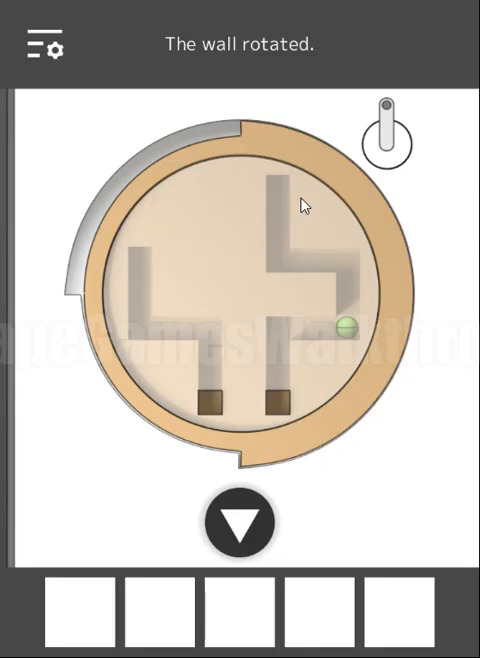
pyautogui.click(388, 135)
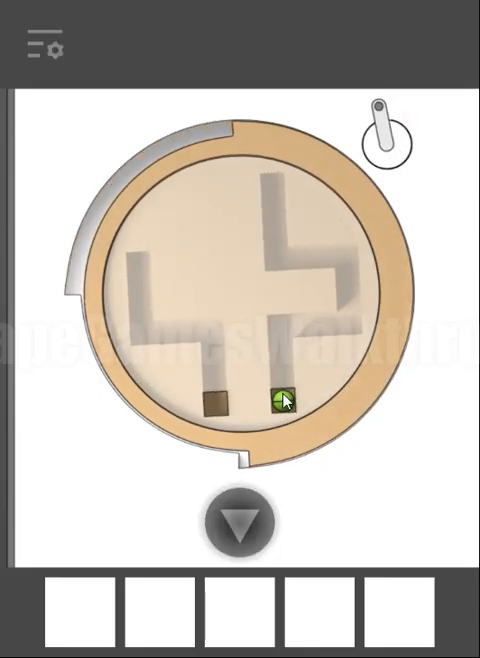
pyautogui.click(285, 400)
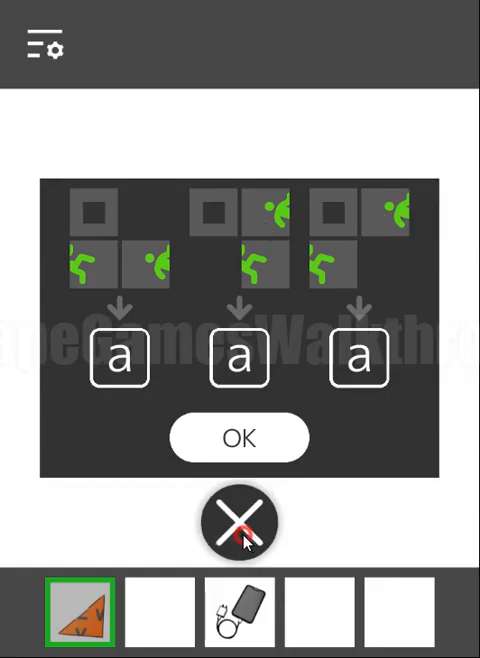
pyautogui.click(239, 521)
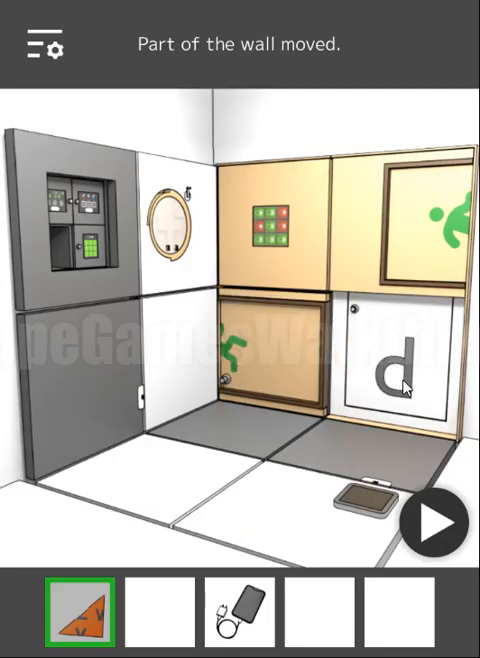
pyautogui.click(400, 385)
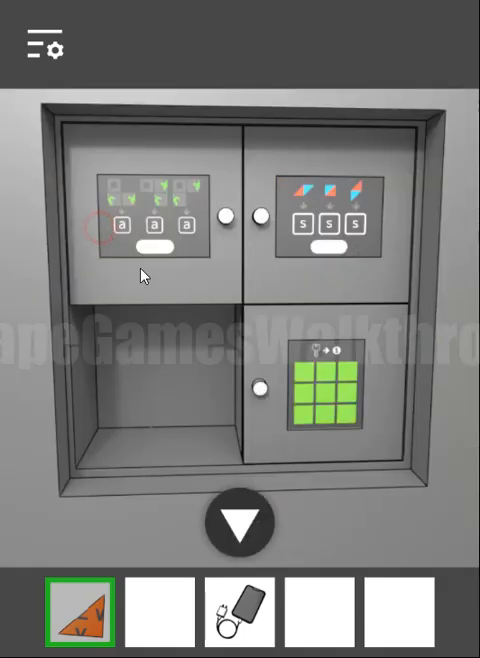
# Solve the 'a a a' and triangle code panels, getting the blue paper and key
pyautogui.click(150, 210)
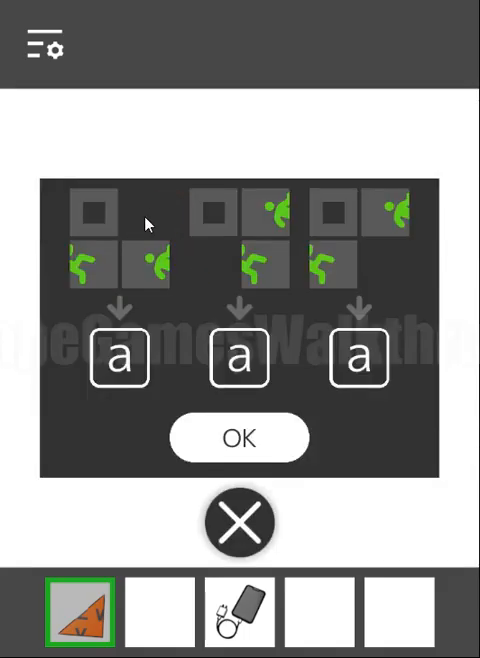
pyautogui.click(120, 357)
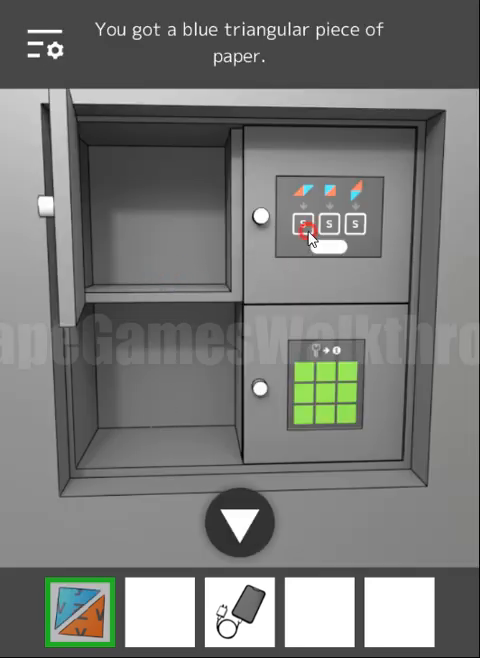
pyautogui.click(318, 225)
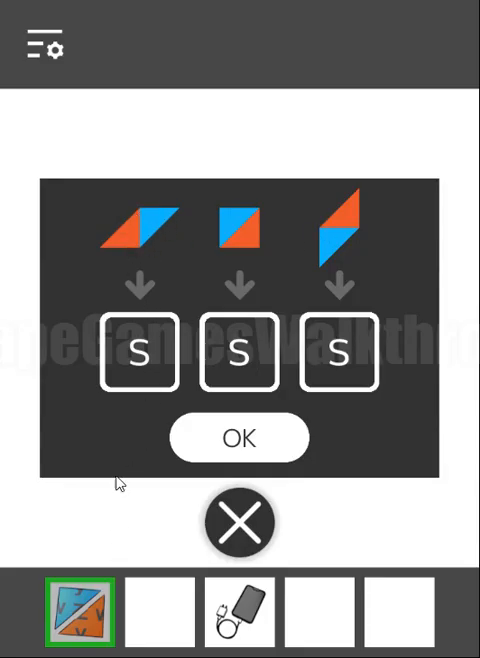
pyautogui.click(239, 438)
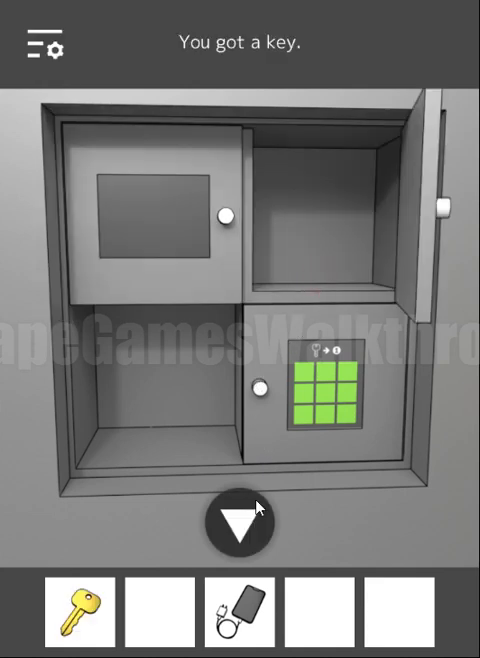
pyautogui.click(242, 525)
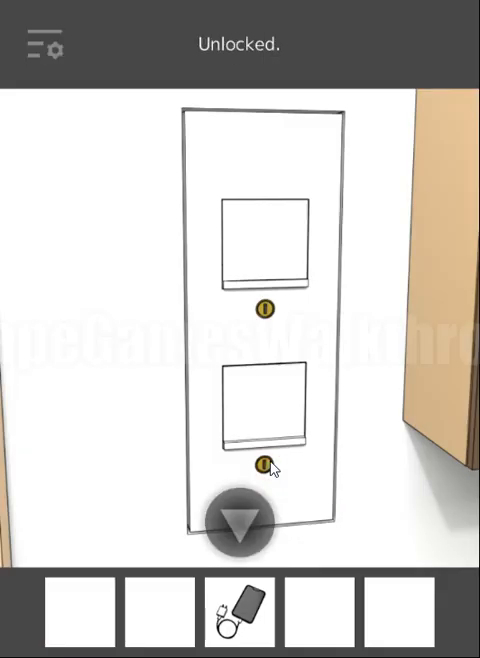
# Turn the lower keyhole, take the green tray's key, and plug in the charger
pyautogui.click(243, 525)
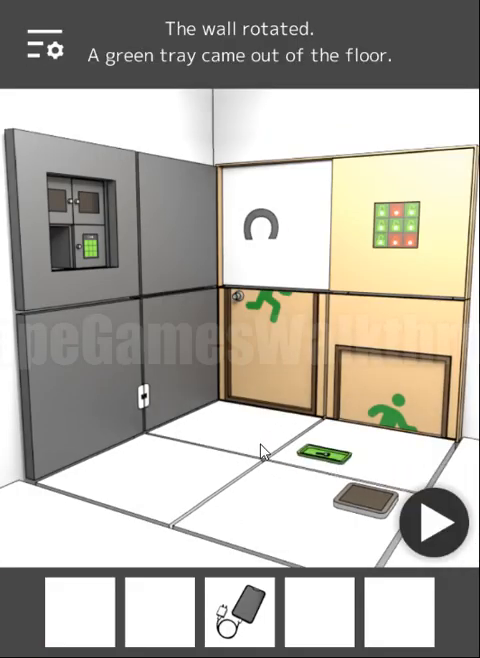
pyautogui.click(320, 453)
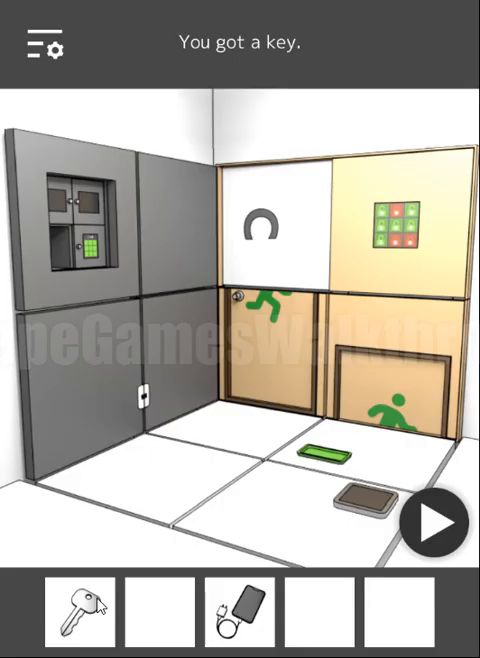
pyautogui.click(146, 400)
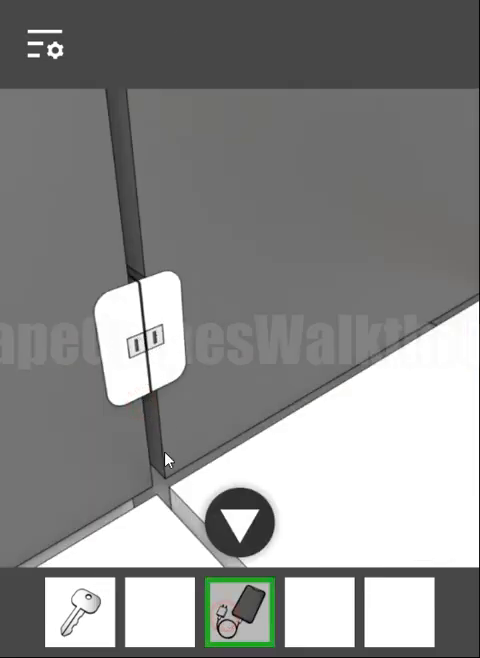
pyautogui.click(140, 345)
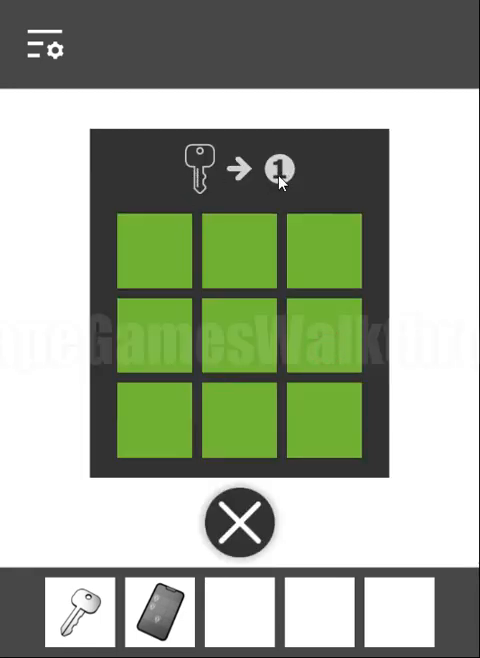
# Use the silver key on the bottom-middle grid keyhole and take the key inside
pyautogui.click(240, 524)
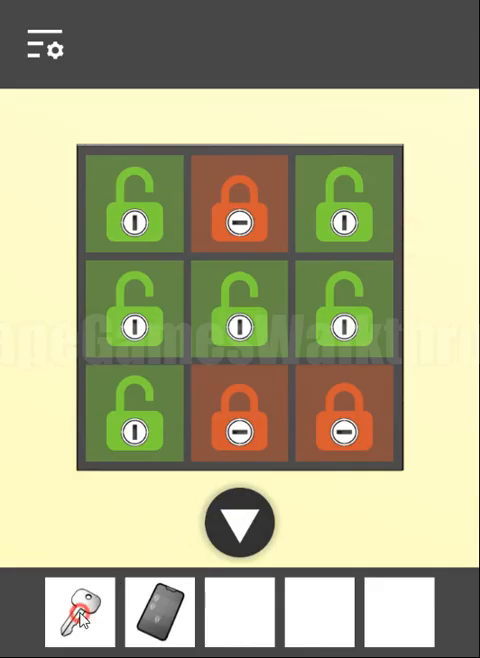
pyautogui.click(158, 612)
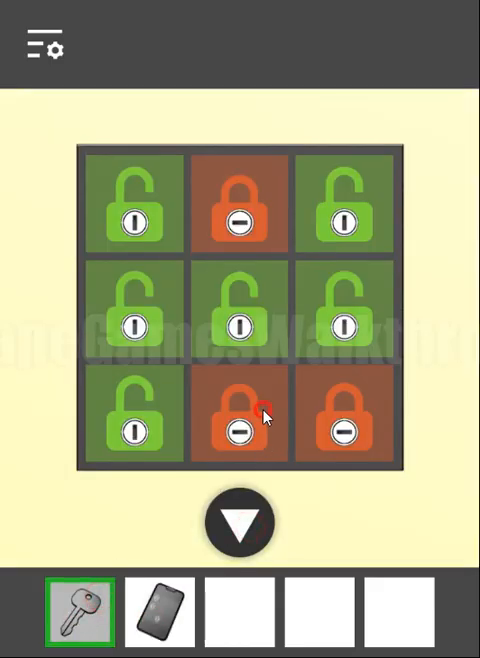
pyautogui.click(238, 430)
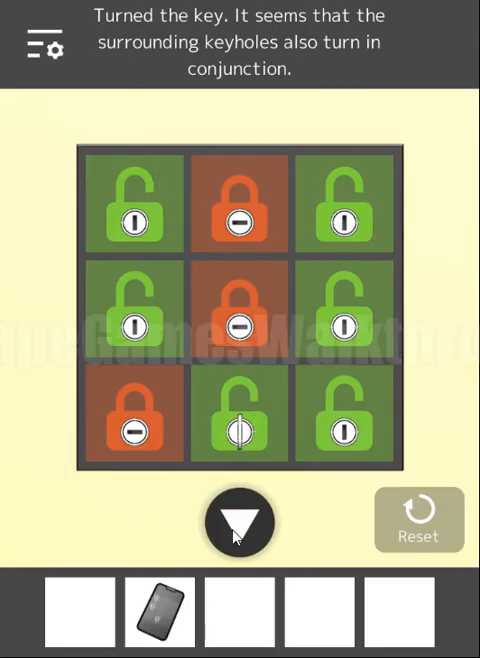
pyautogui.click(238, 524)
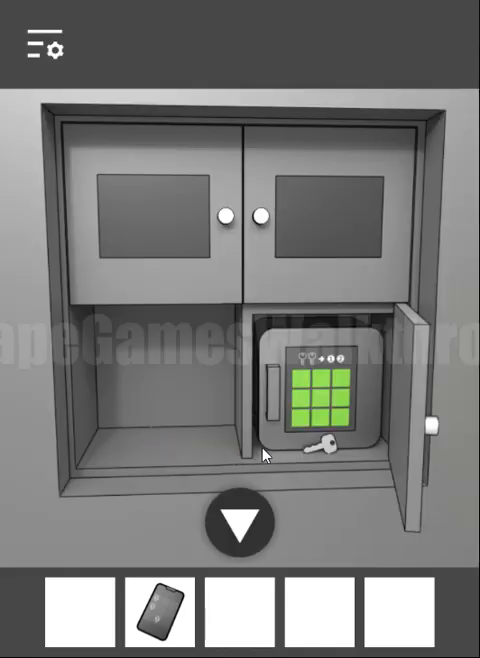
pyautogui.click(325, 450)
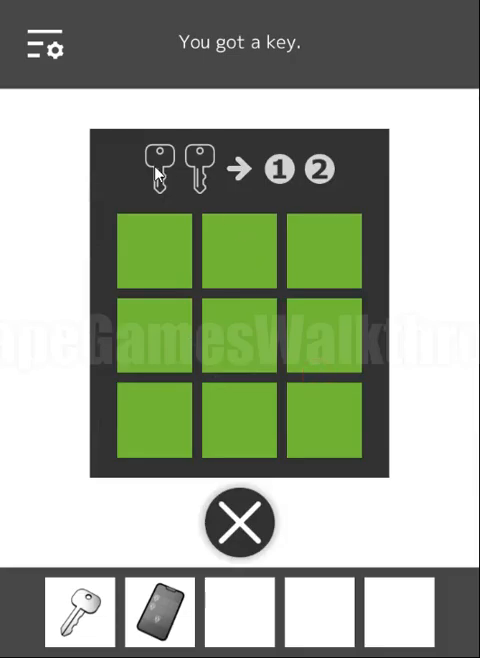
pyautogui.moveTo(315, 170)
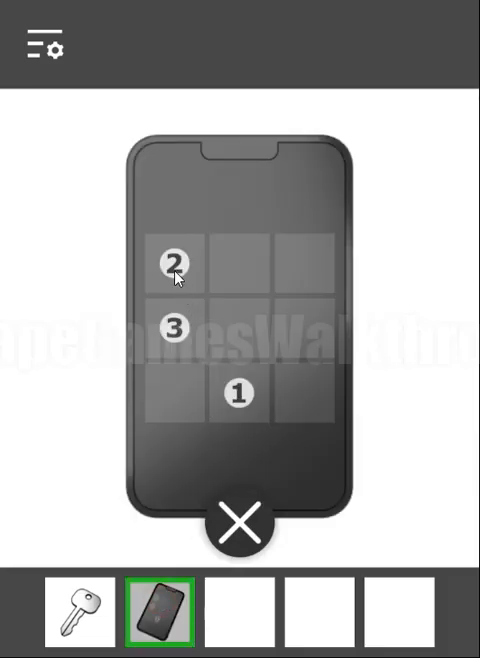
# Enter the phone's pattern on the safe keypad
pyautogui.click(240, 523)
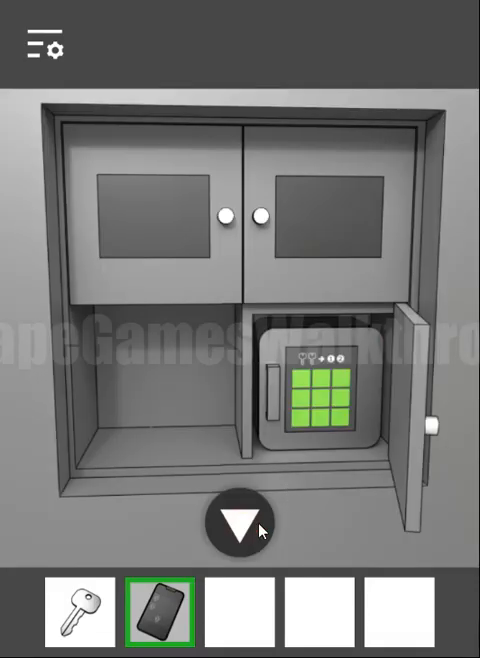
pyautogui.click(320, 395)
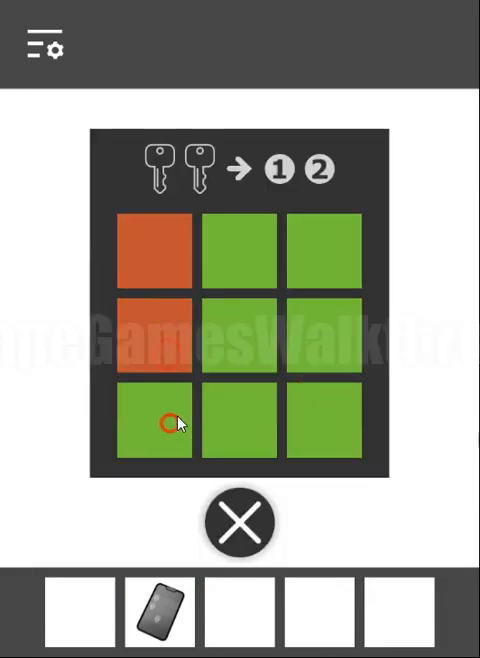
pyautogui.click(239, 523)
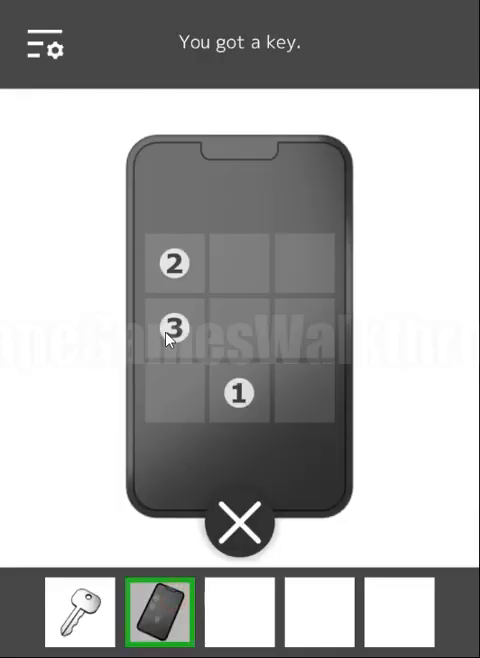
pyautogui.click(239, 524)
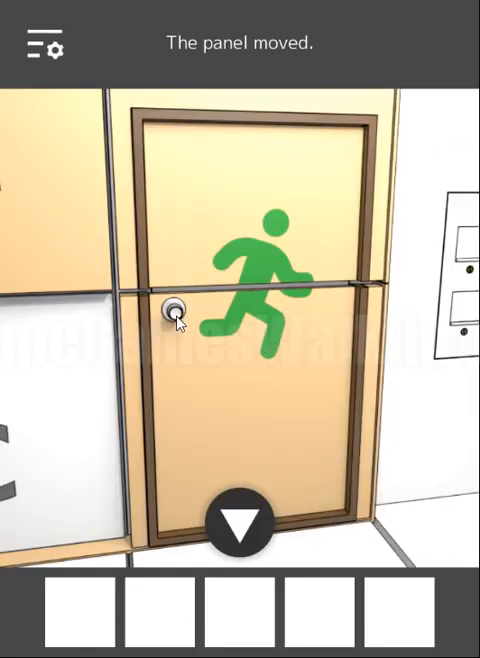
# Open the exit door by its knob to reach the Completed! screen
pyautogui.click(178, 310)
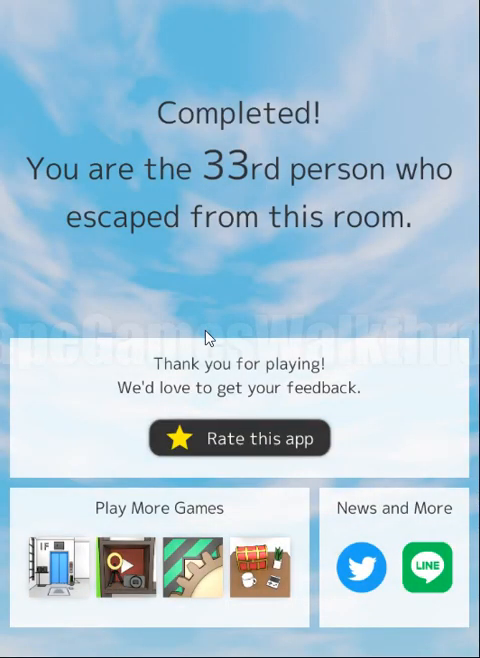
pyautogui.moveTo(267, 308)
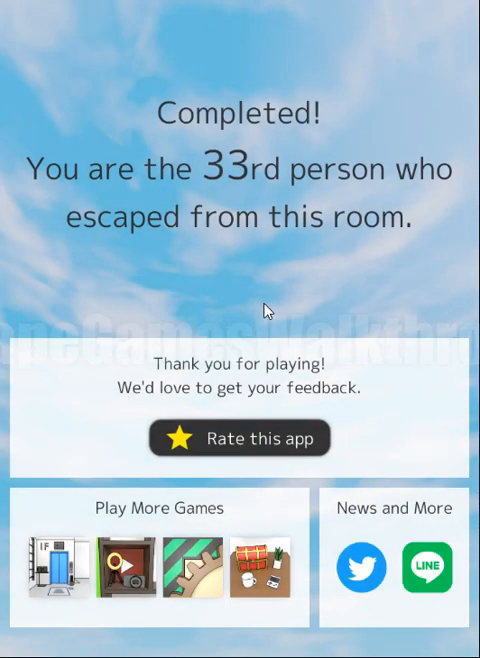